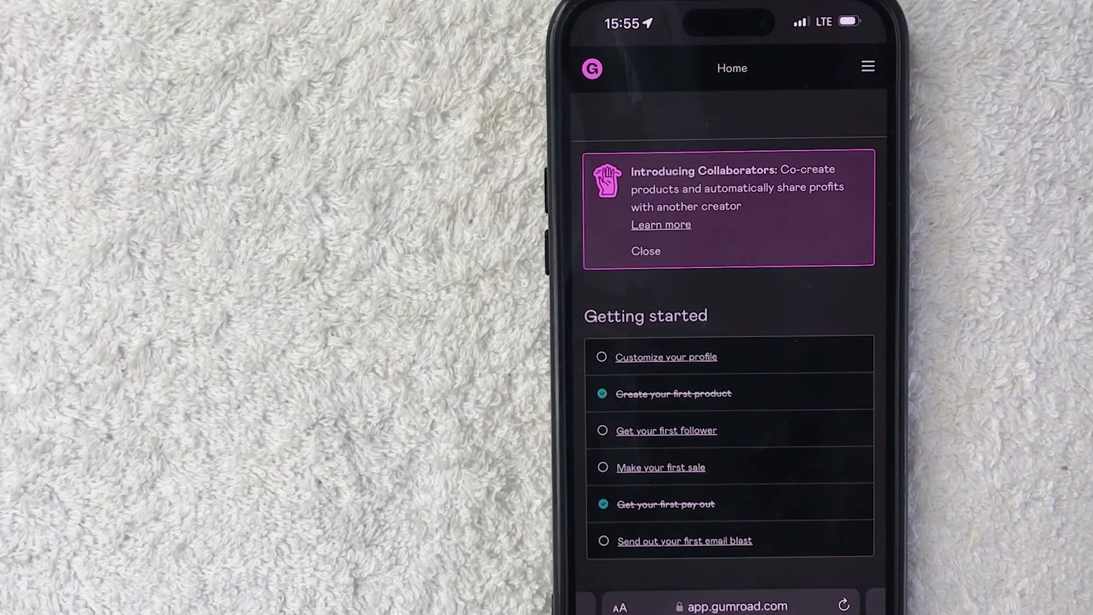
Open Settings from the hamburger navigation menu, reaching the Team section.
click(735, 604)
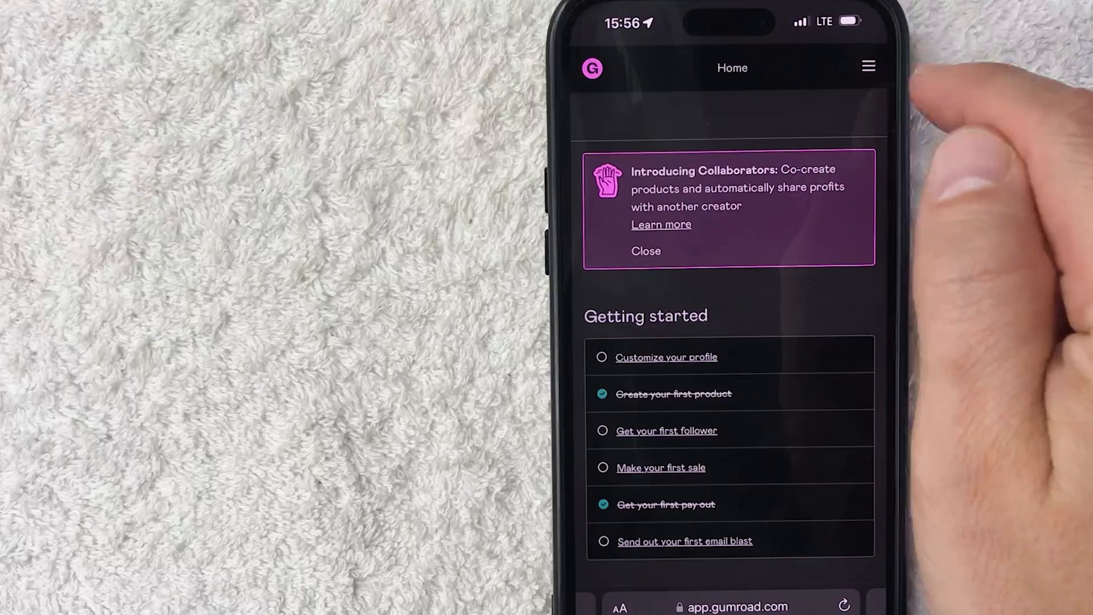
click(868, 66)
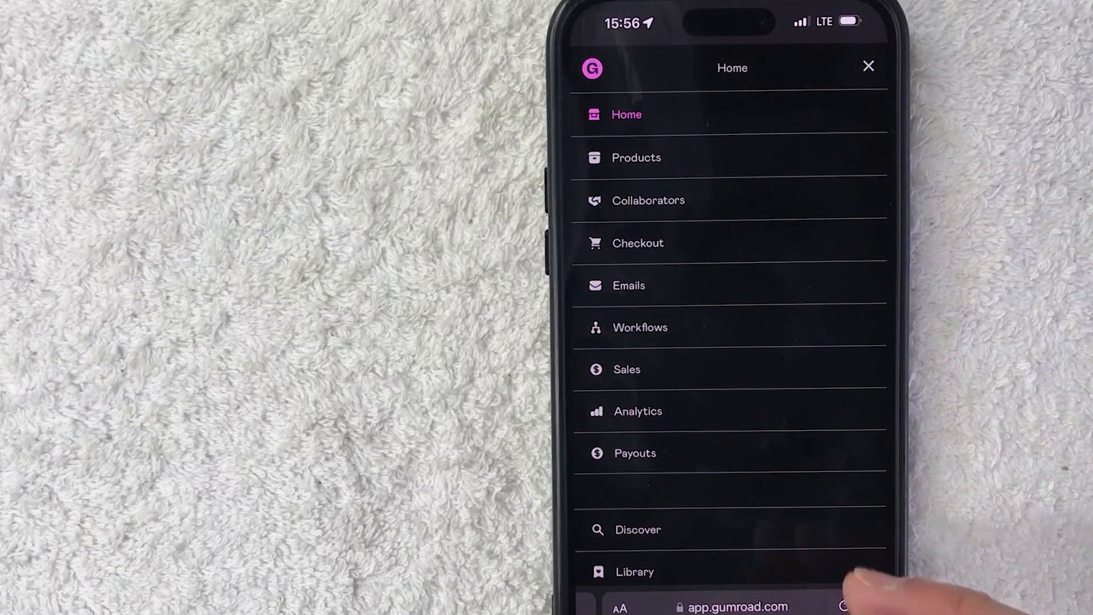
scroll(down, 3)
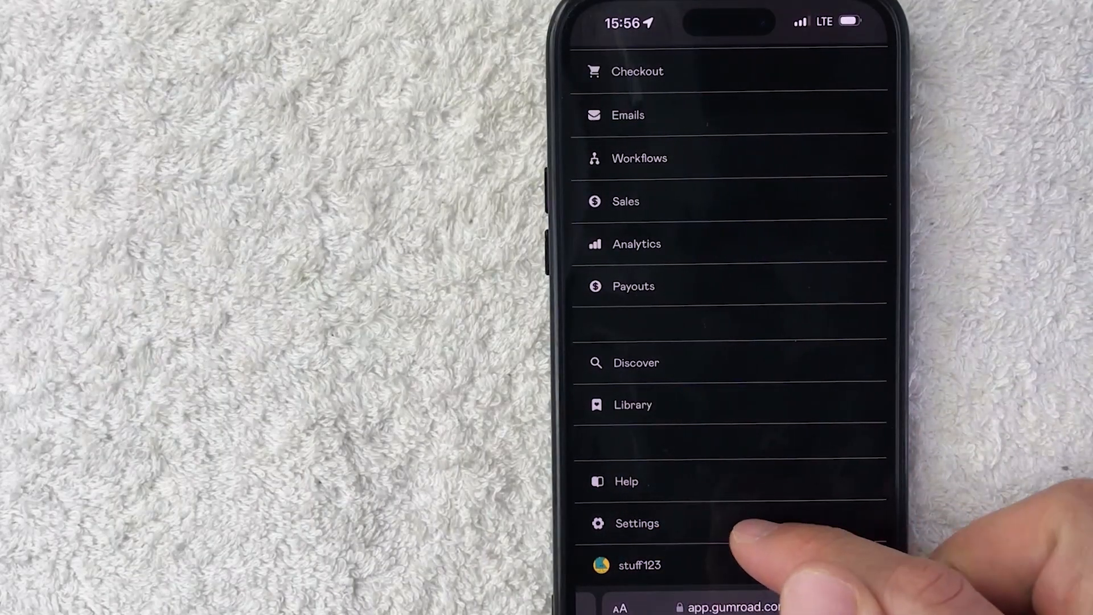
click(637, 522)
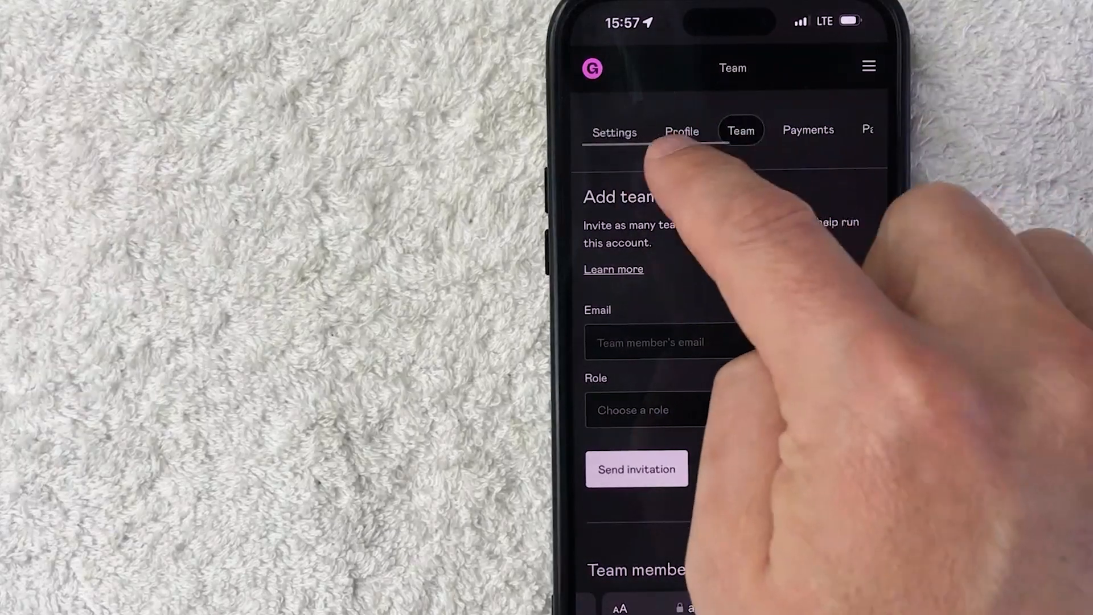
On the main Settings tab, edit the User details email address.
click(614, 132)
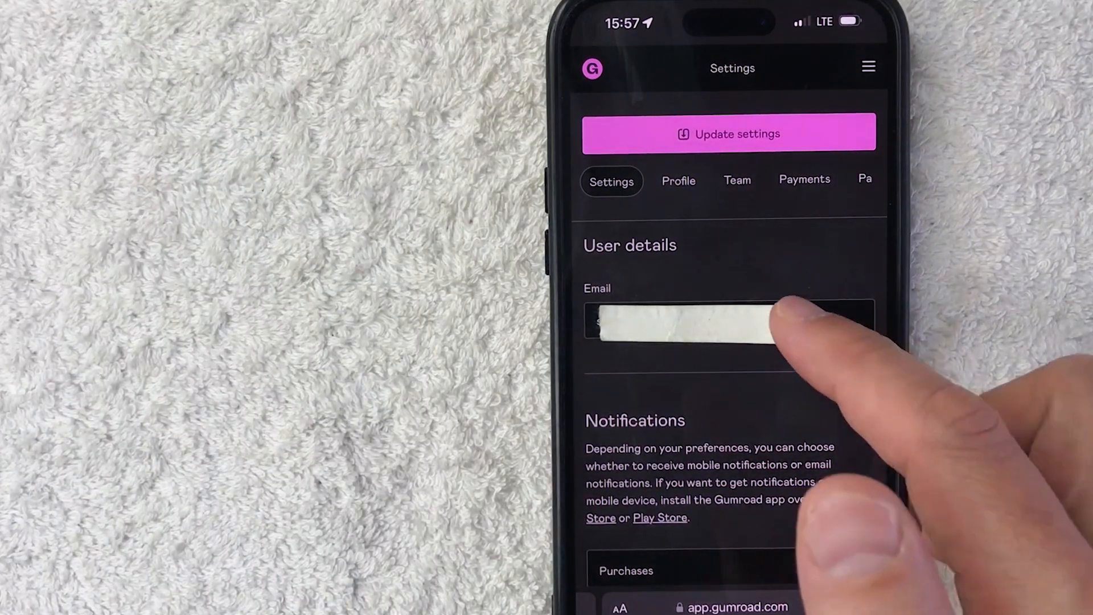
click(729, 322)
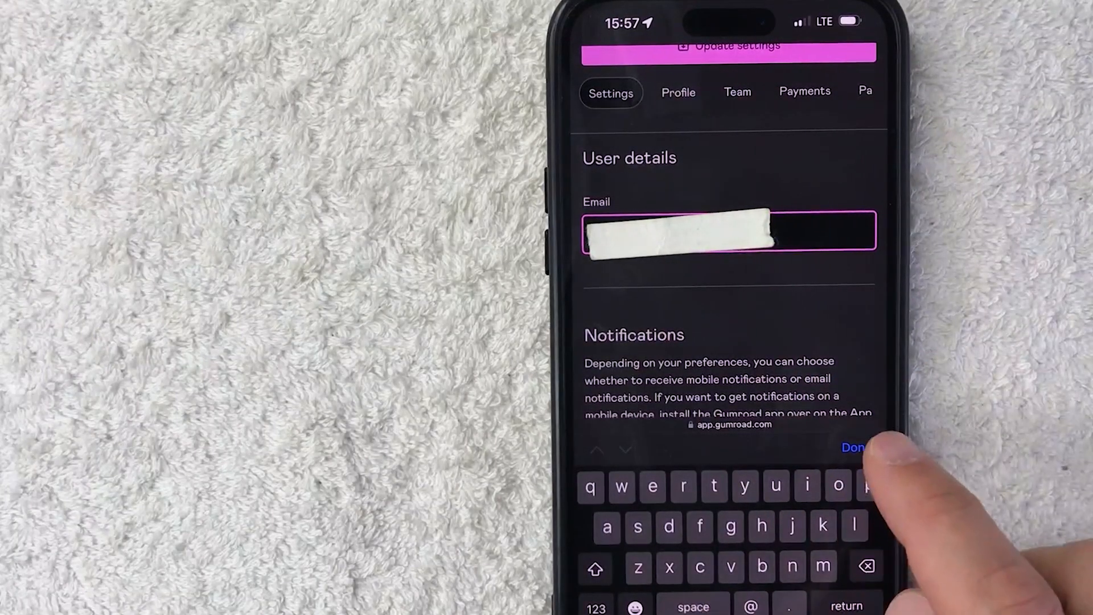
click(851, 447)
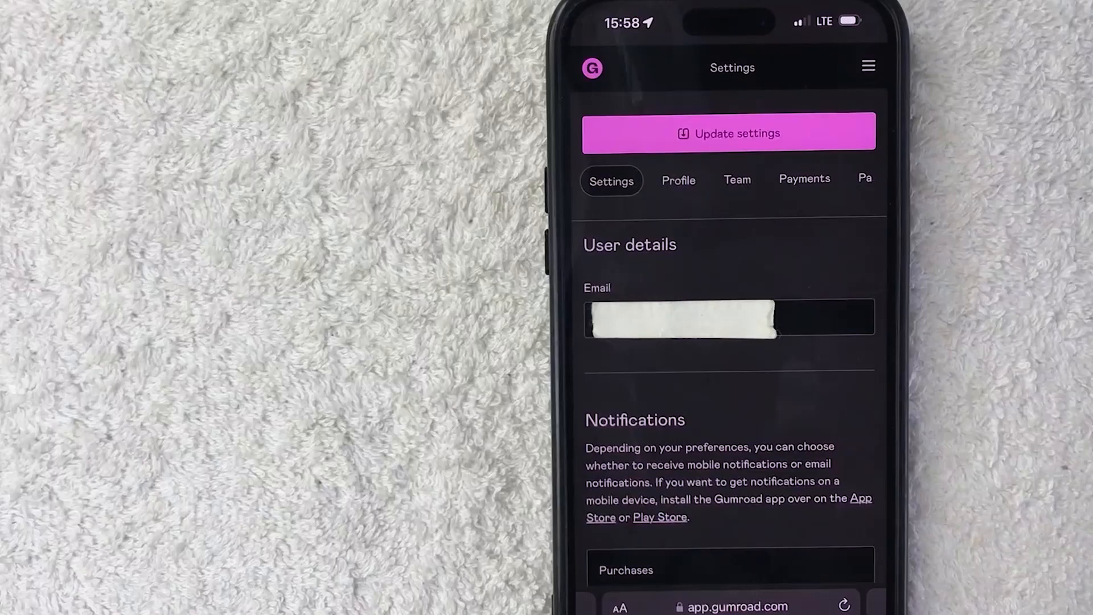
Edit the Support email and save with Update settings.
scroll(down, 3)
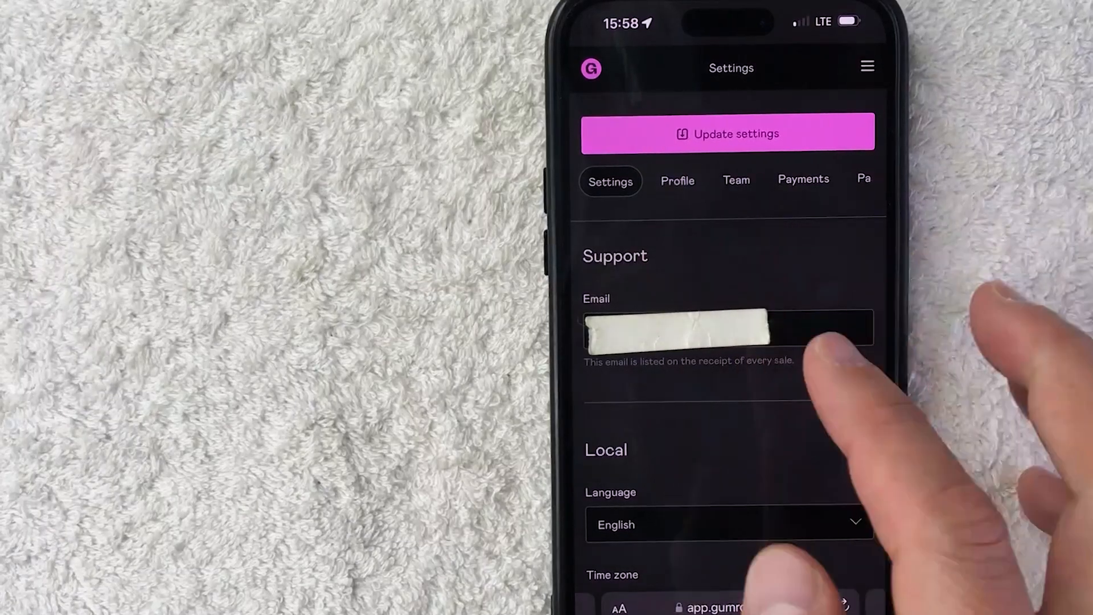
mouse_move(697, 419)
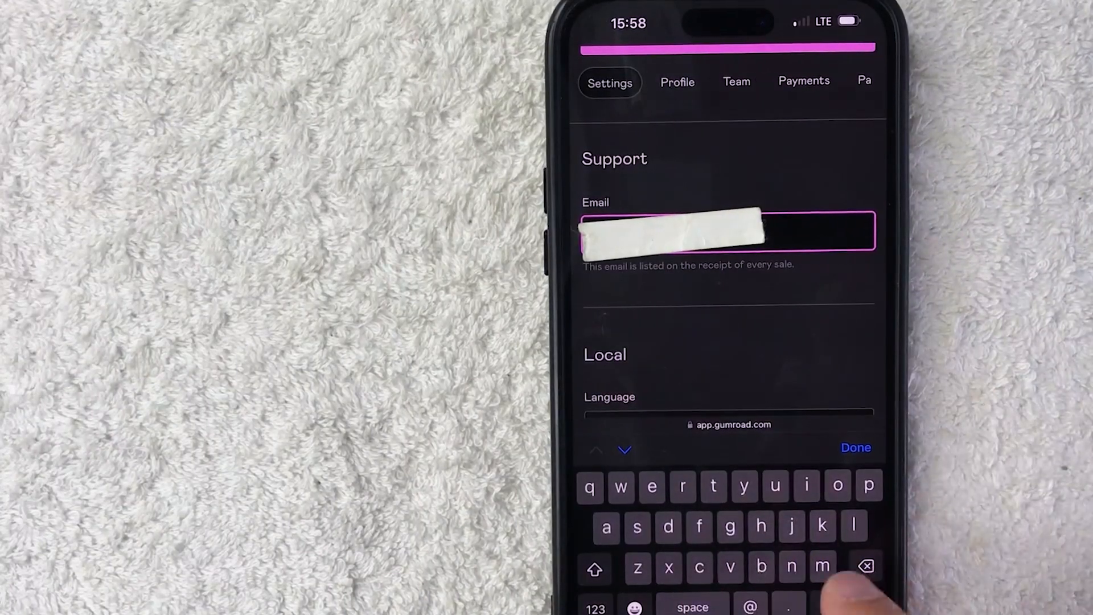
click(855, 447)
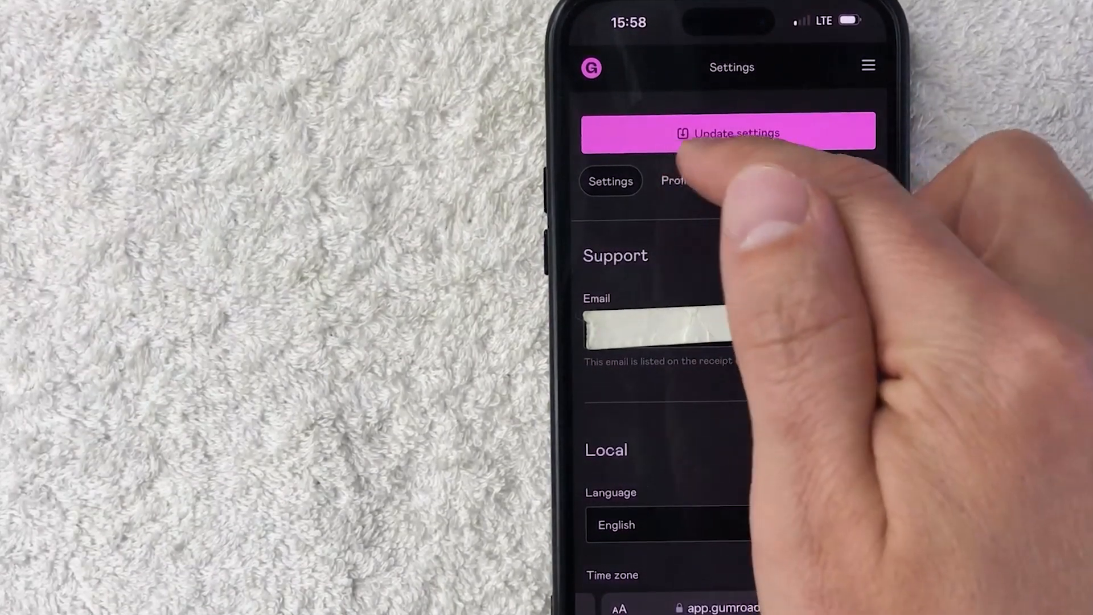
click(731, 133)
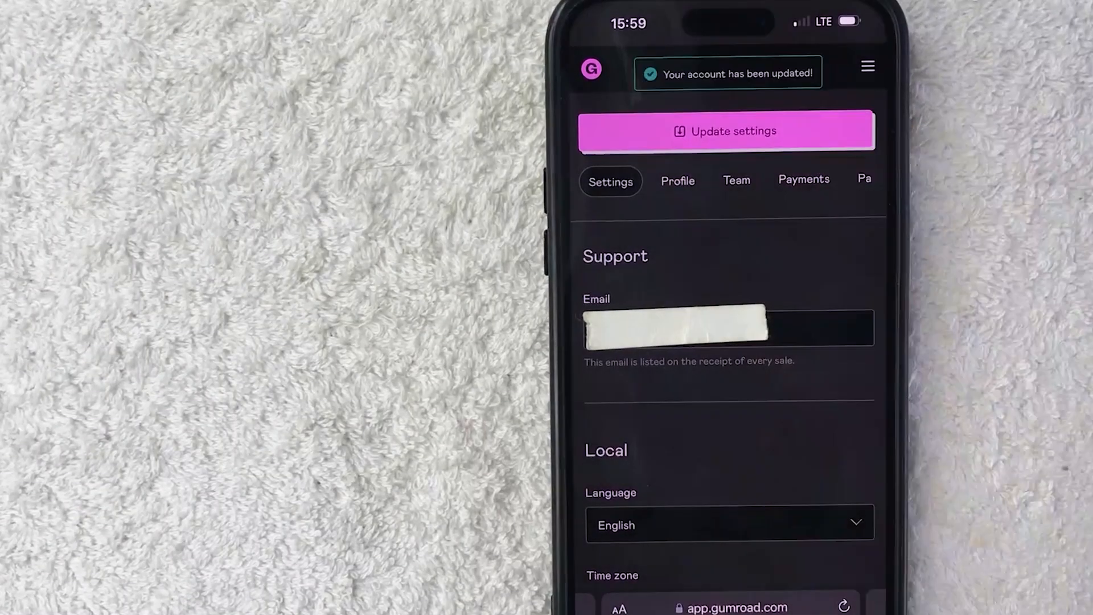